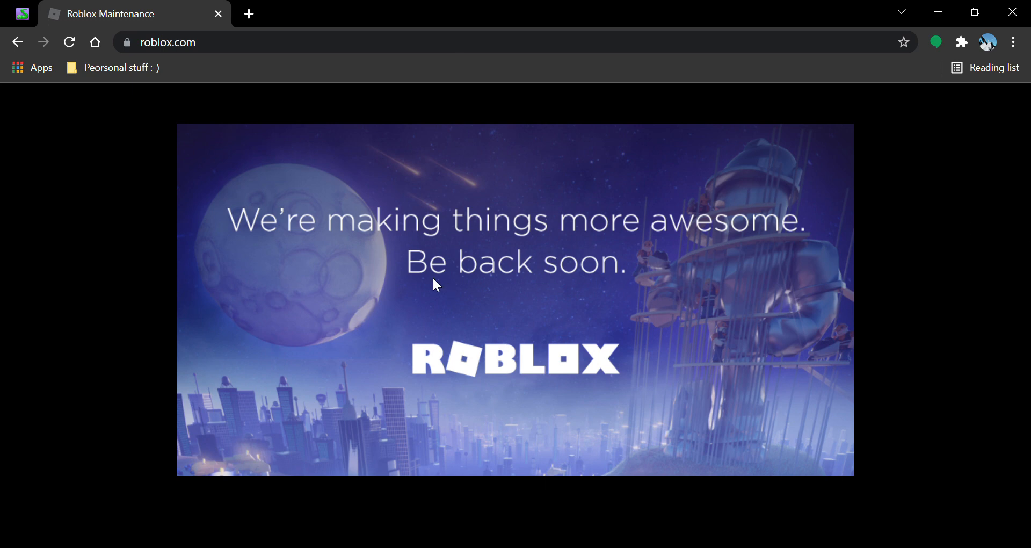
mouse_move(424, 284)
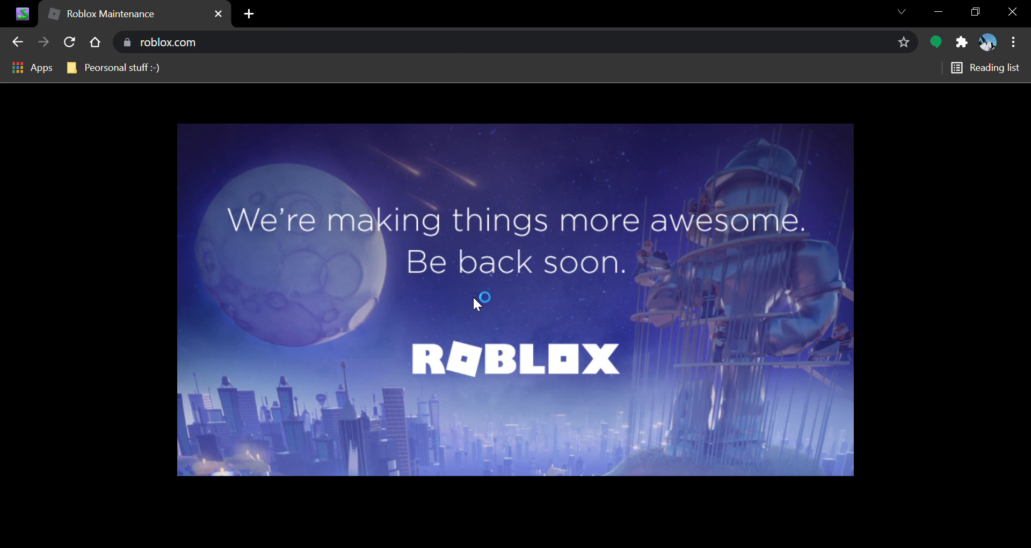
mouse_move(447, 384)
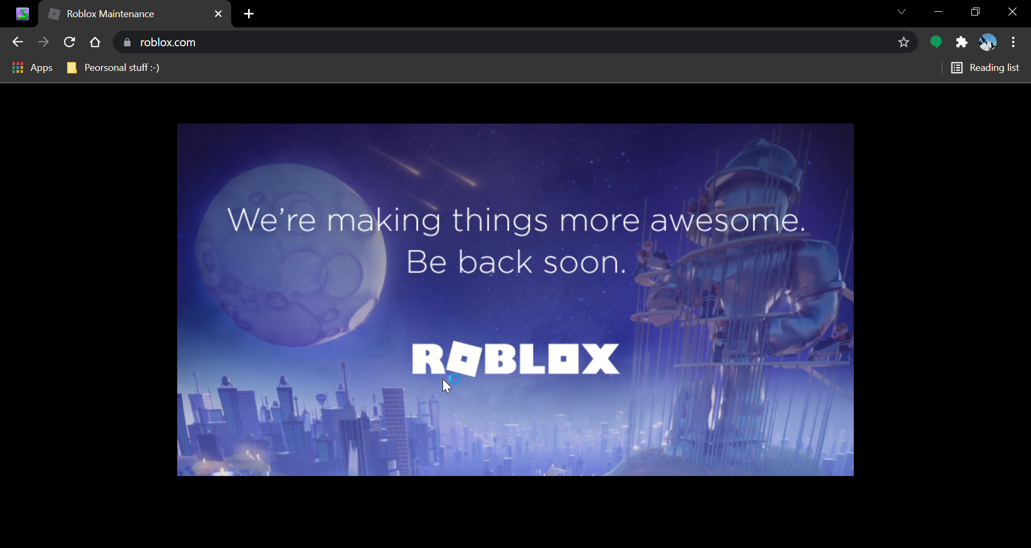
mouse_move(452, 428)
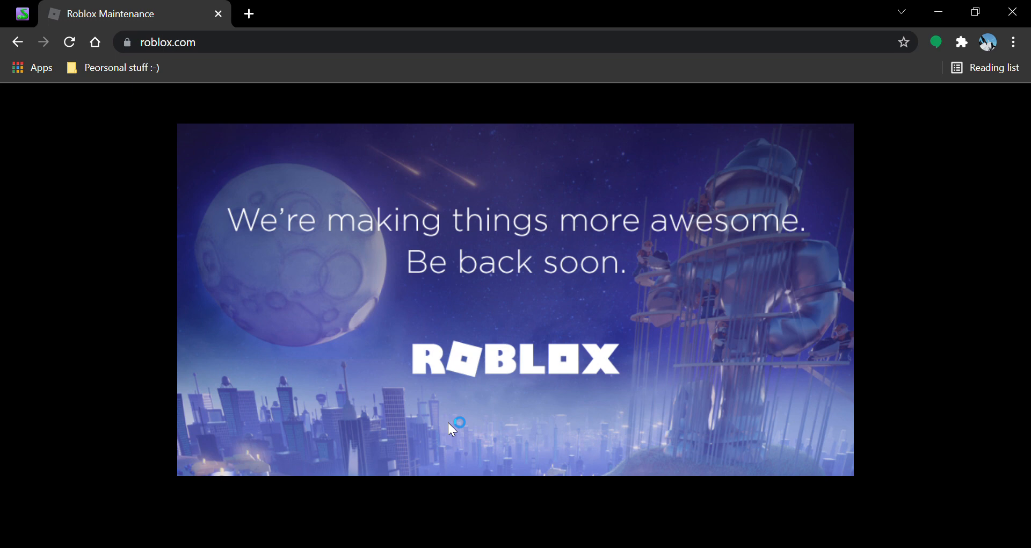
mouse_move(459, 422)
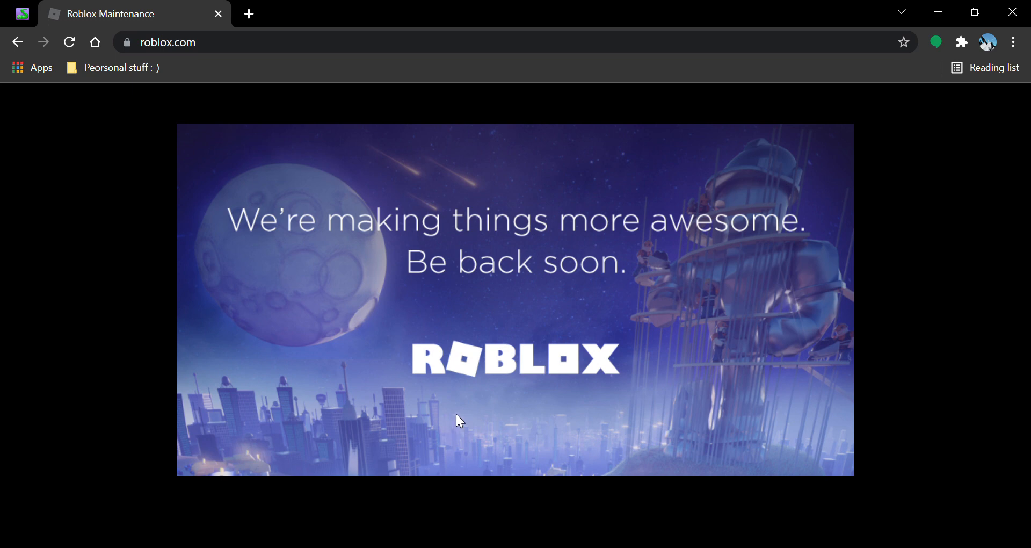
mouse_move(470, 390)
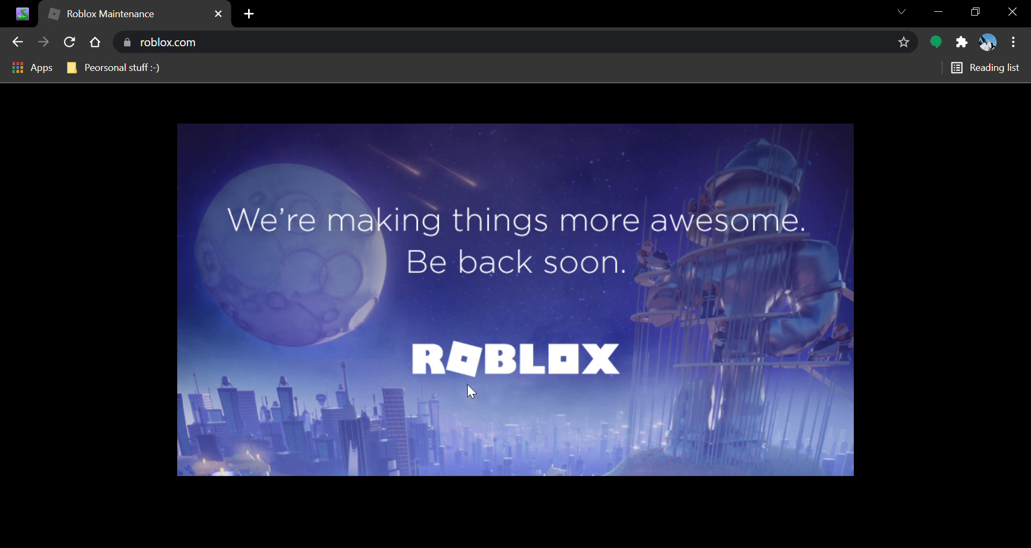
mouse_move(250, 217)
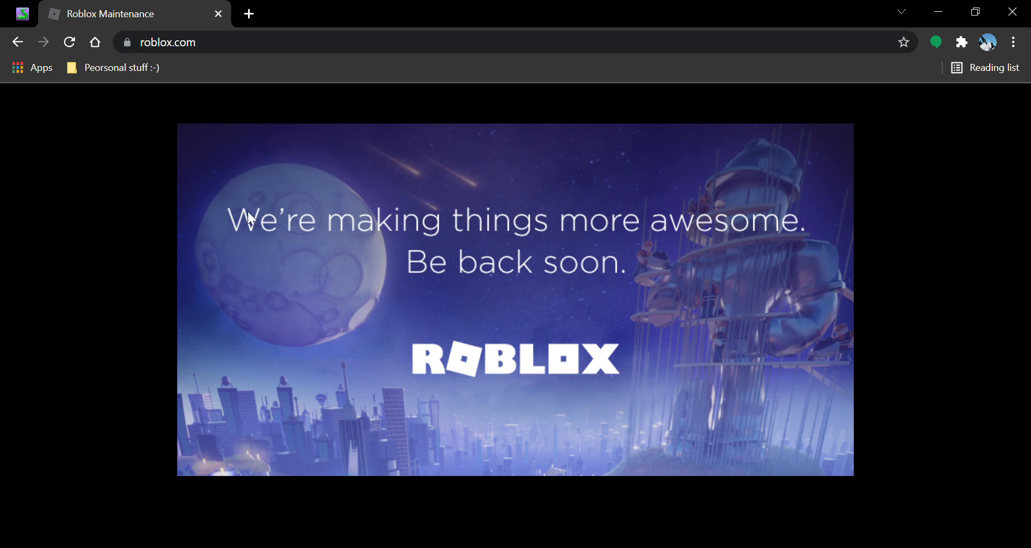
mouse_move(448, 337)
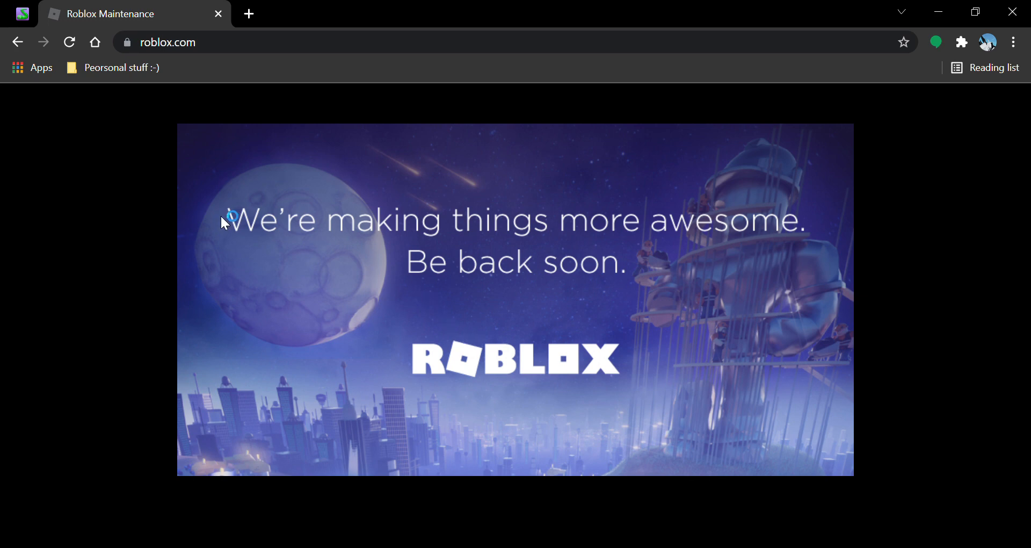
mouse_move(479, 222)
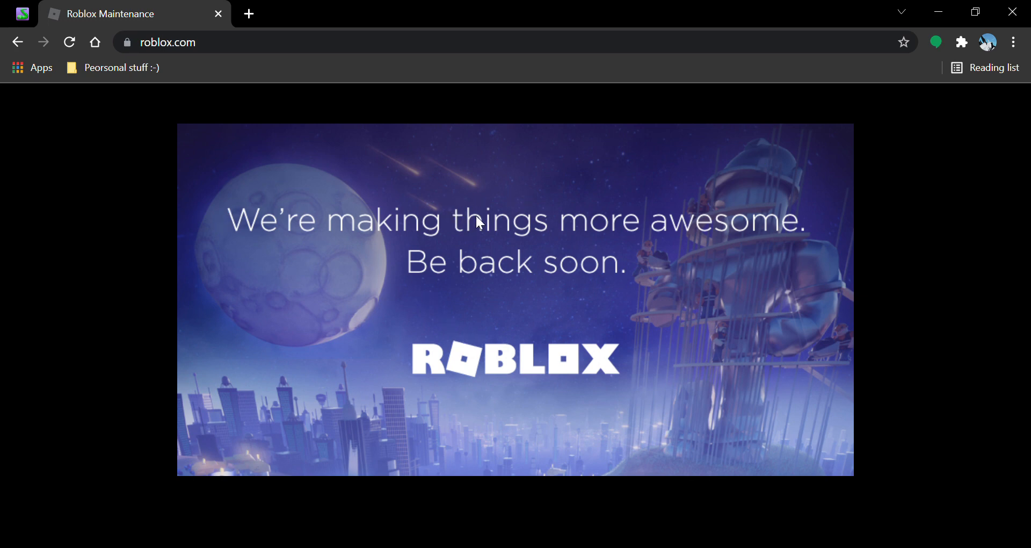
mouse_move(201, 118)
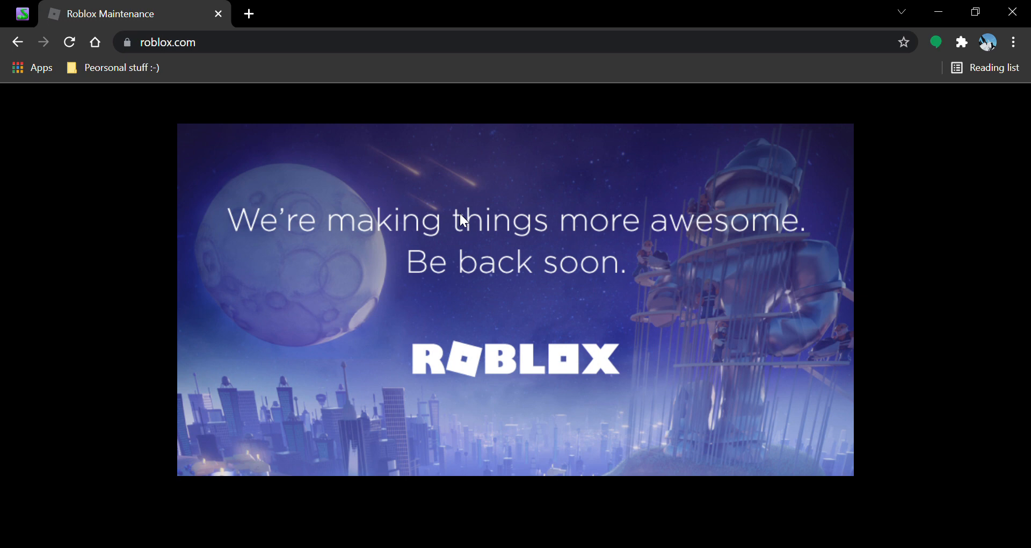
mouse_move(413, 126)
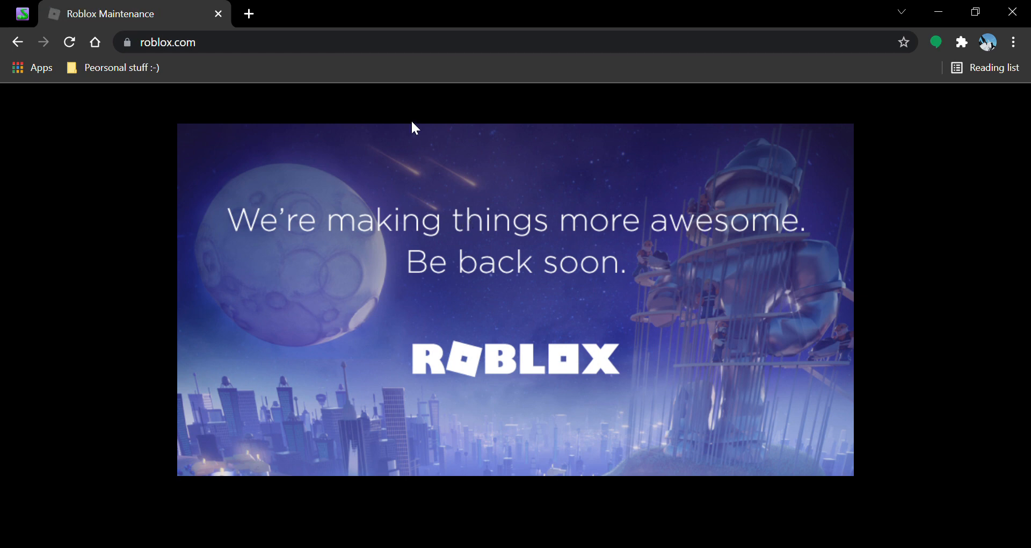
mouse_move(621, 279)
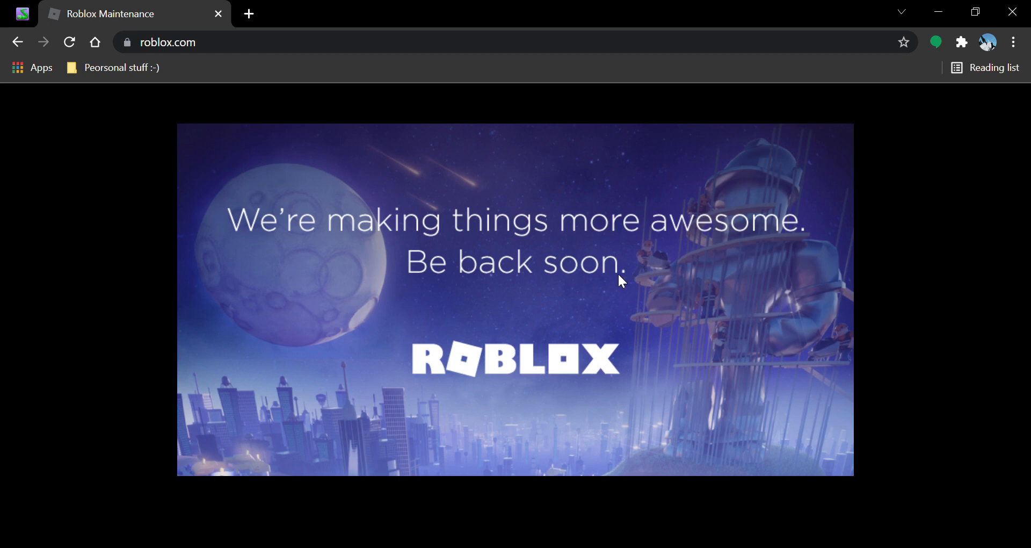
mouse_move(615, 289)
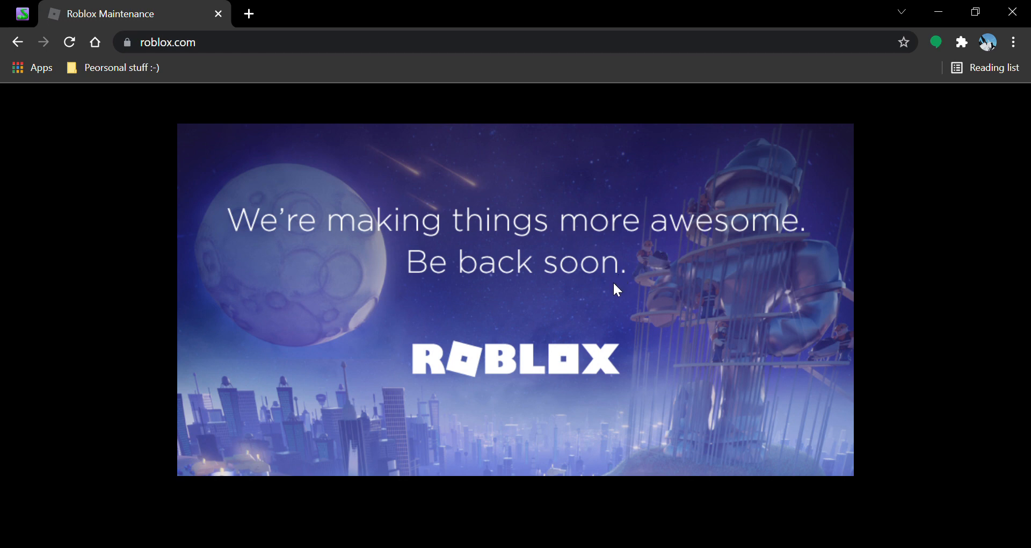
mouse_move(403, 284)
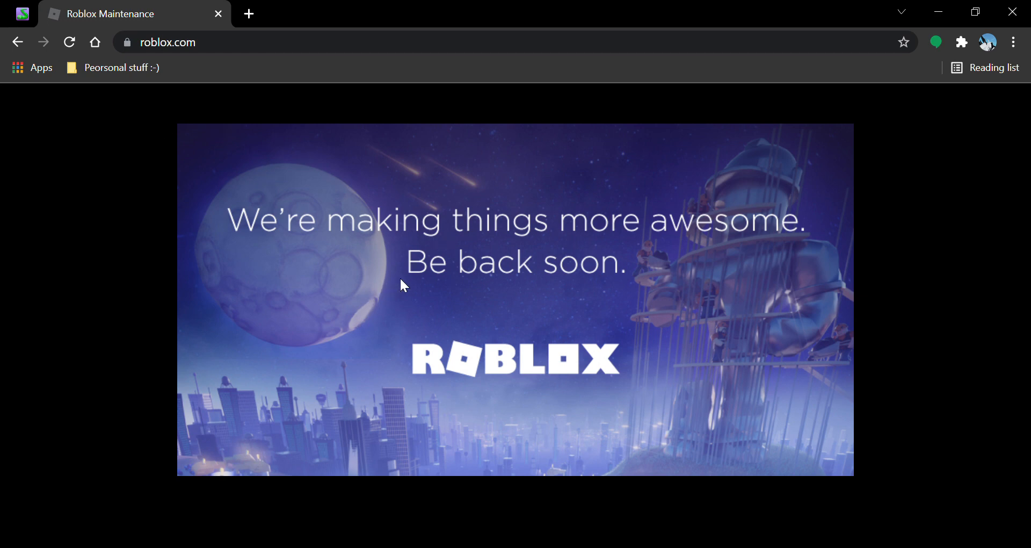
mouse_move(195, 123)
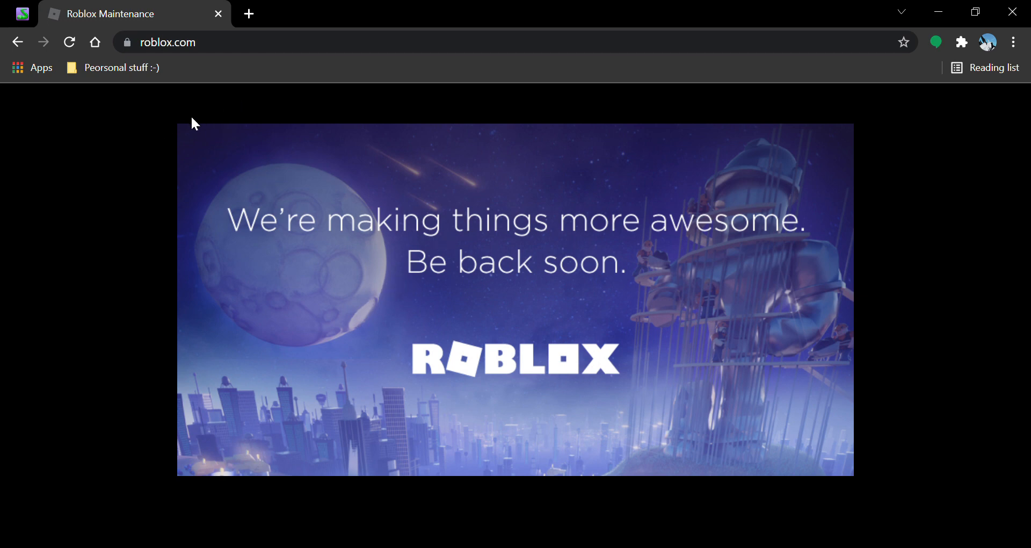